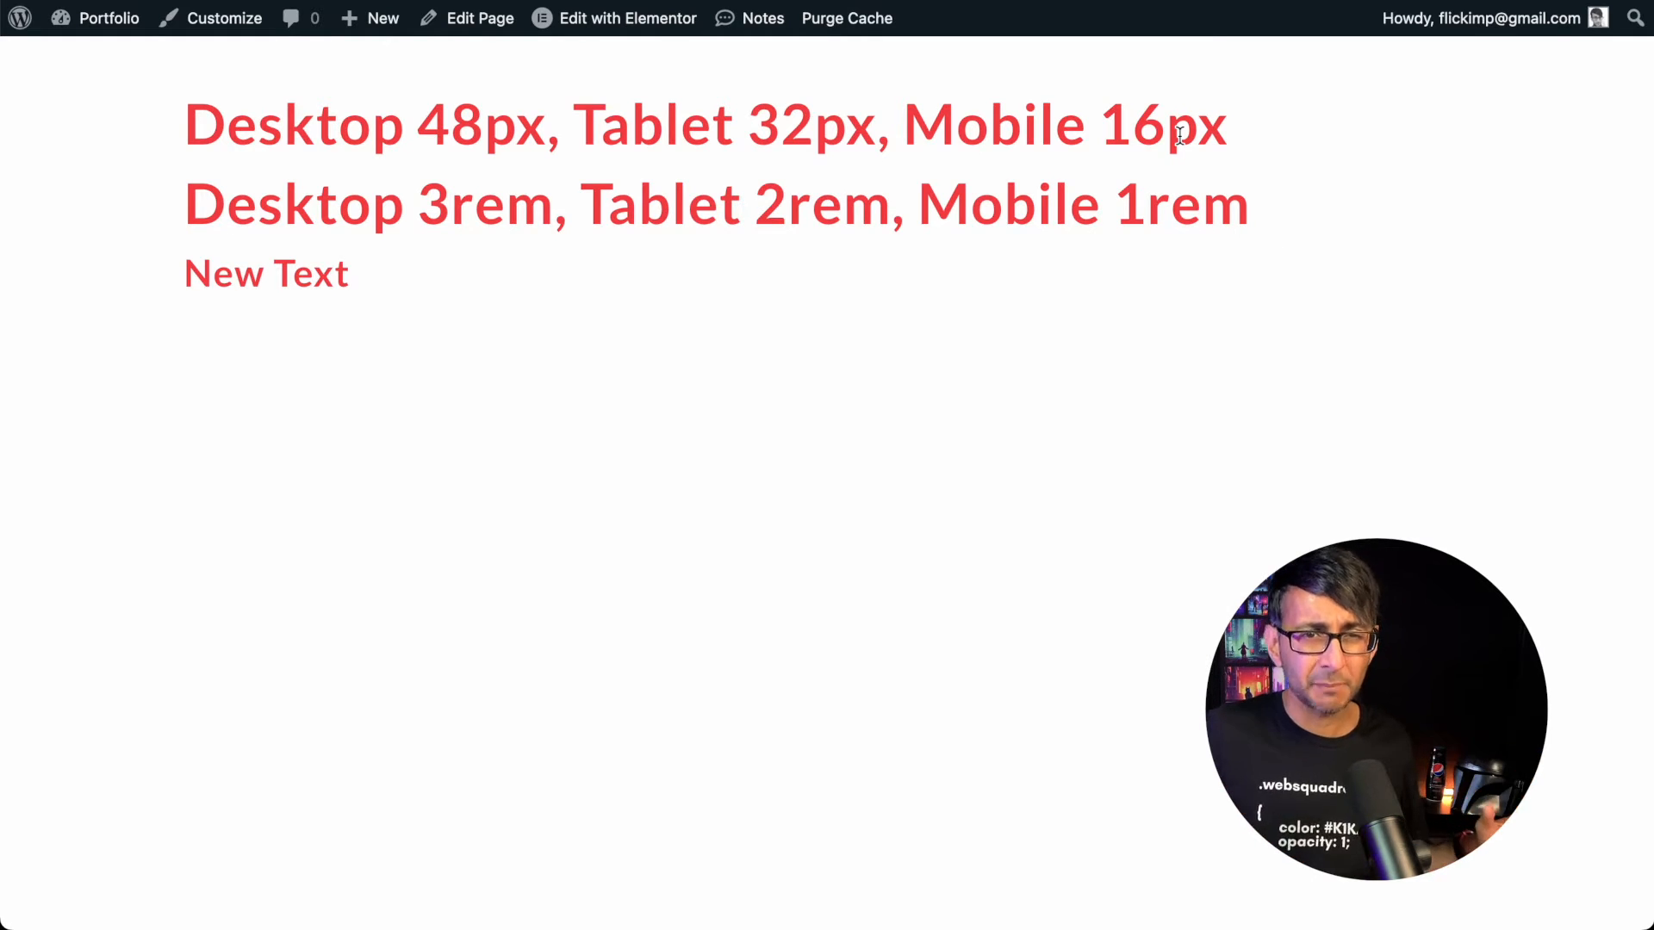
{"action": "mouse_move", "coordinate": [469, 253]}
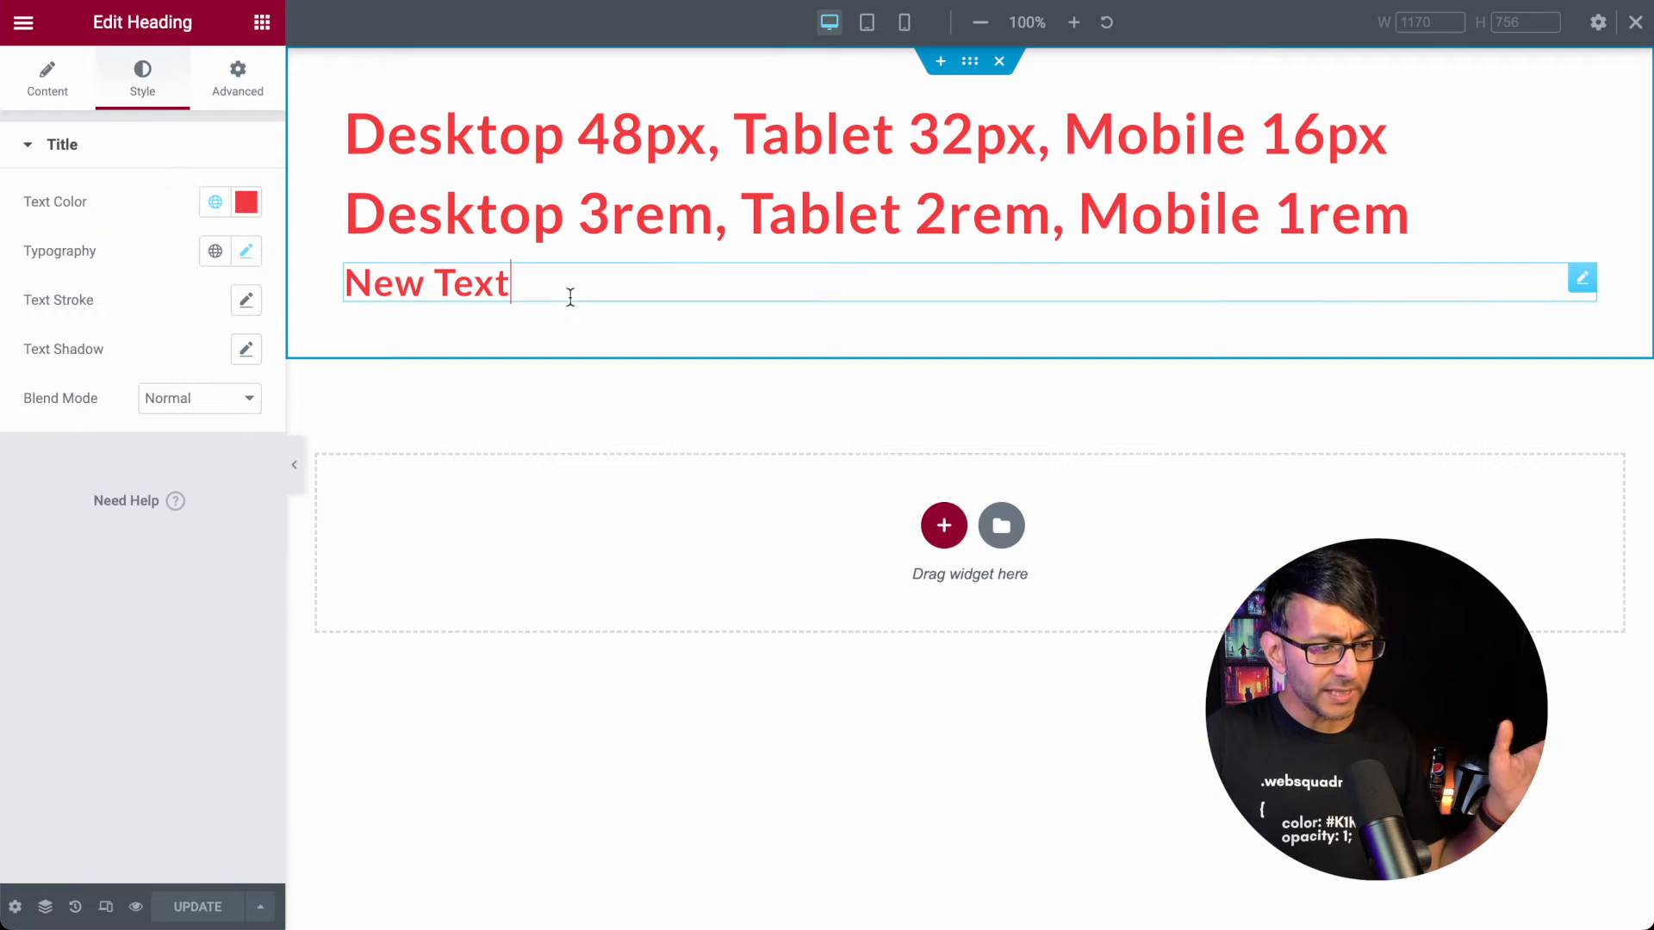
Switch the heading's typography font size unit to the custom typed-value option.
{"action": "left_click", "coordinate": [246, 251]}
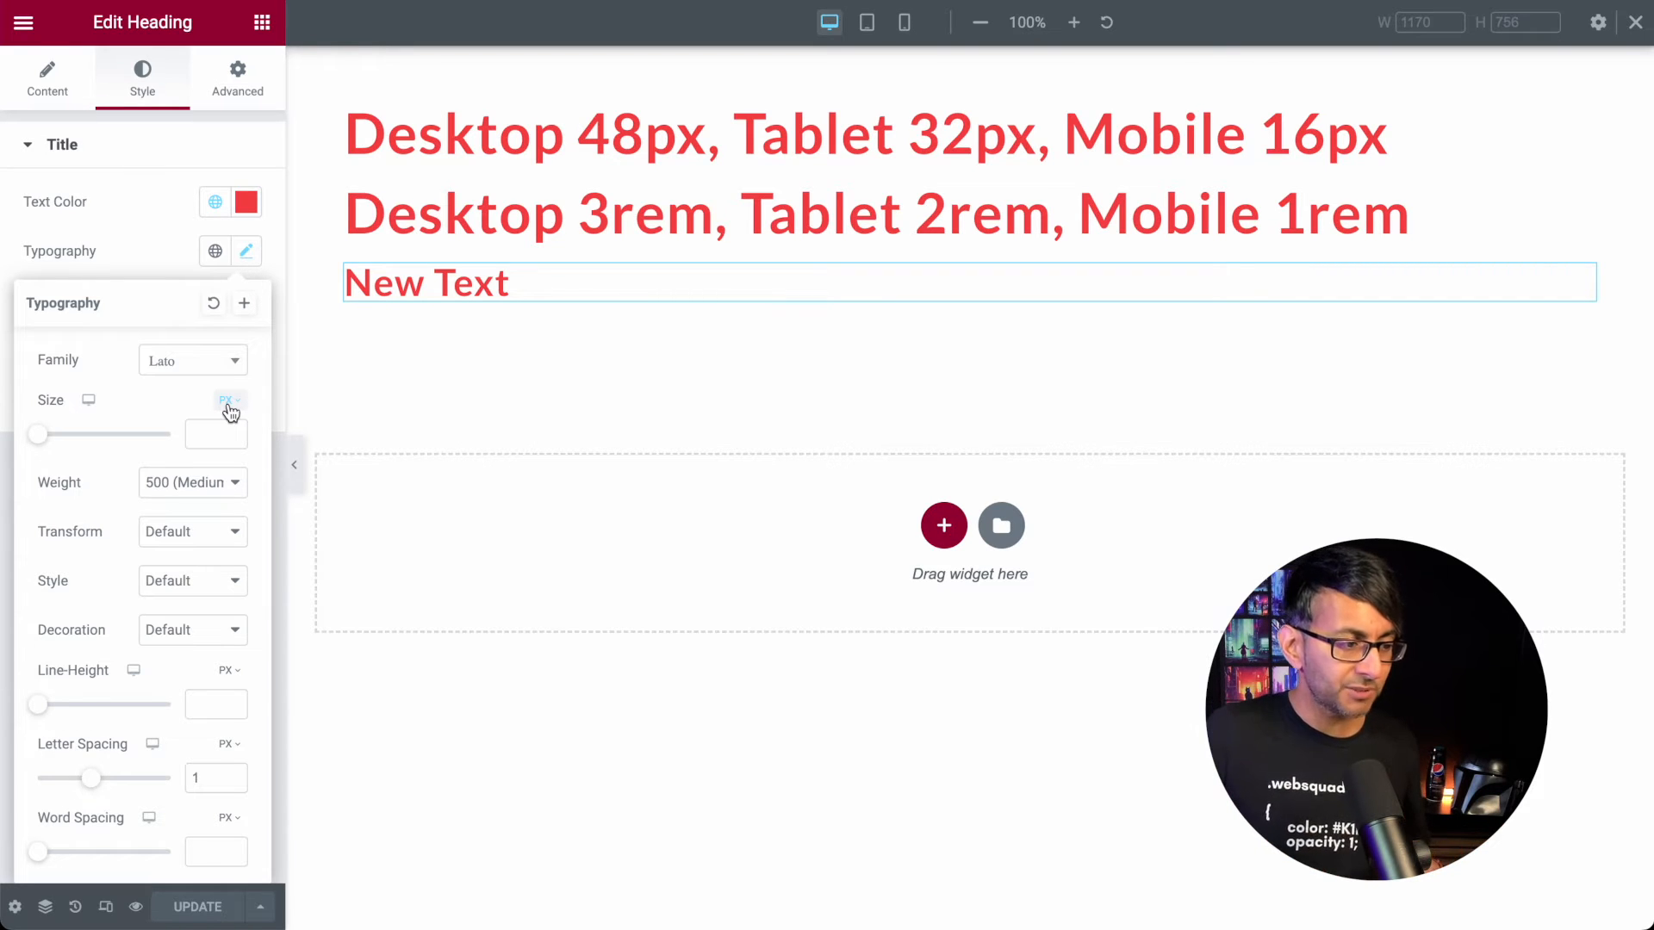
{"action": "left_click", "coordinate": [224, 407]}
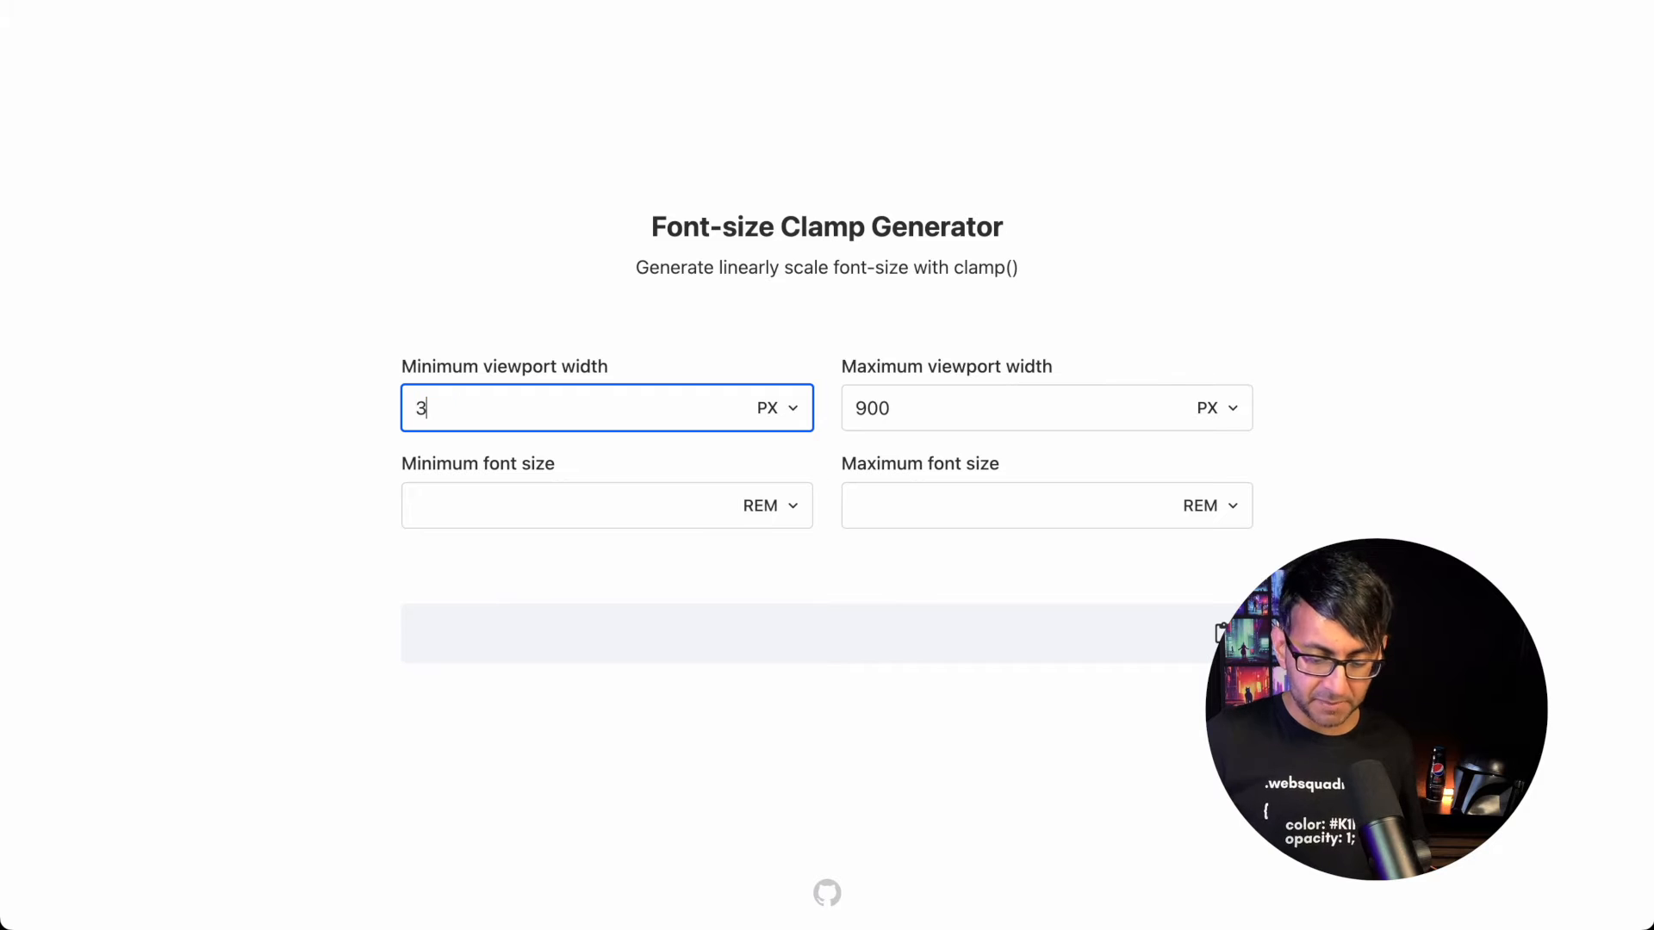
Generate clamp(1rem, -0.2258rem + 5.1613vw, 3rem) from viewports 380–1000px and sizes 1–3rem, and copy it.
{"action": "type", "text": "80"}
{"action": "left_click", "coordinate": [1046, 408]}
{"action": "type", "text": "1000"}
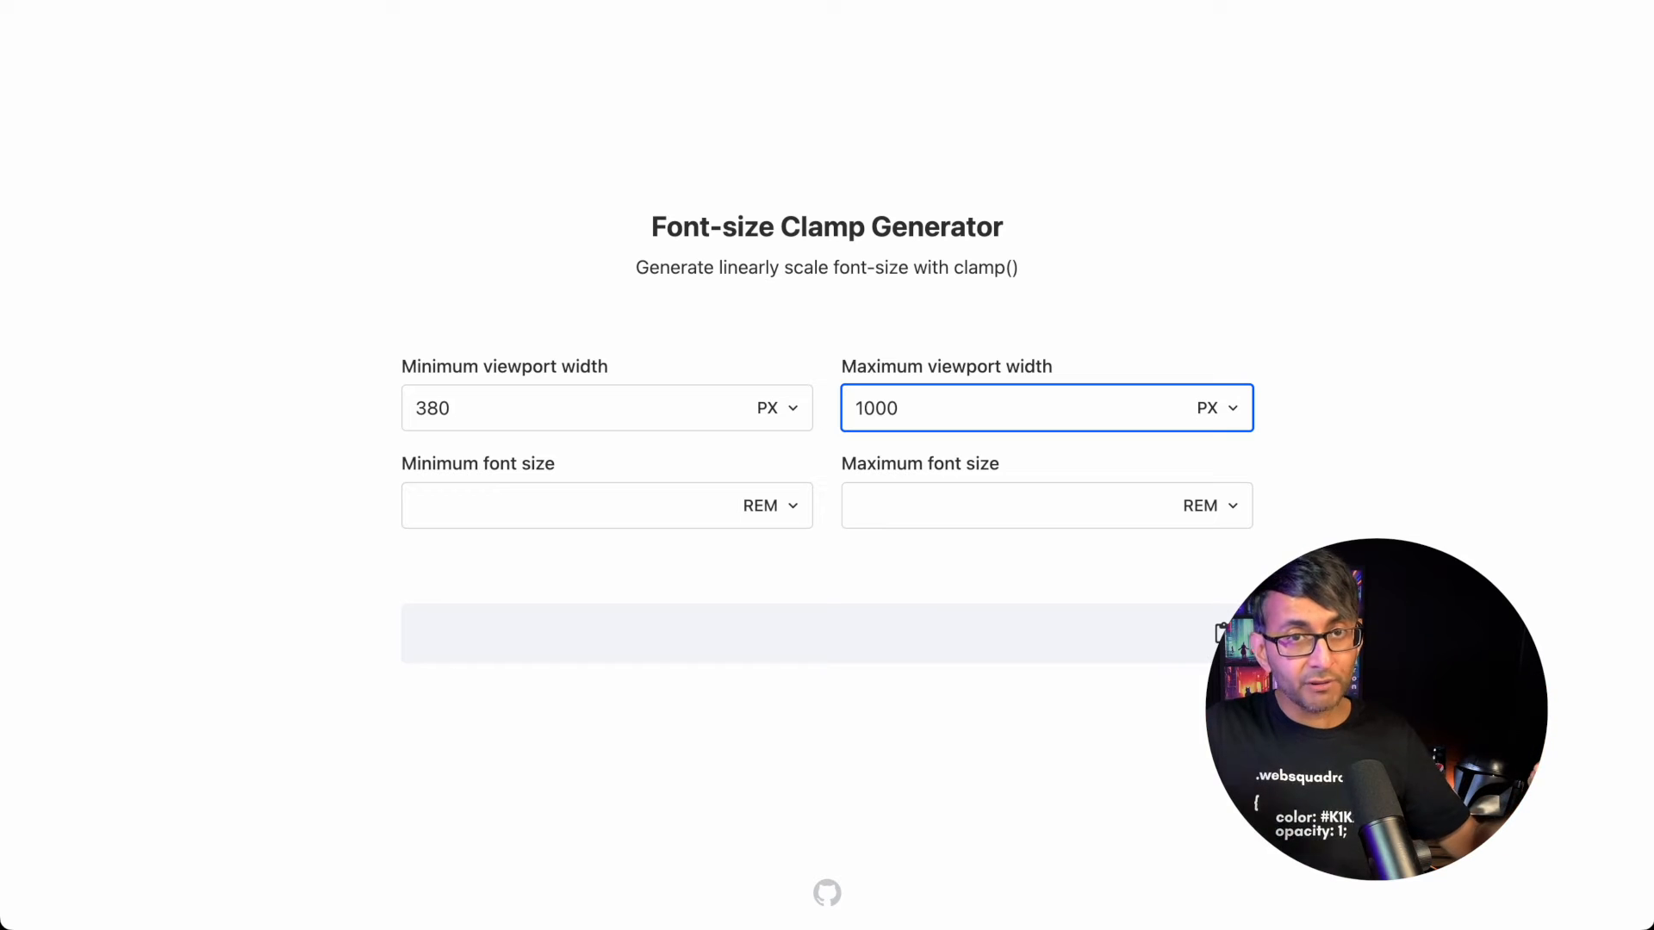
{"action": "left_click", "coordinate": [606, 504]}
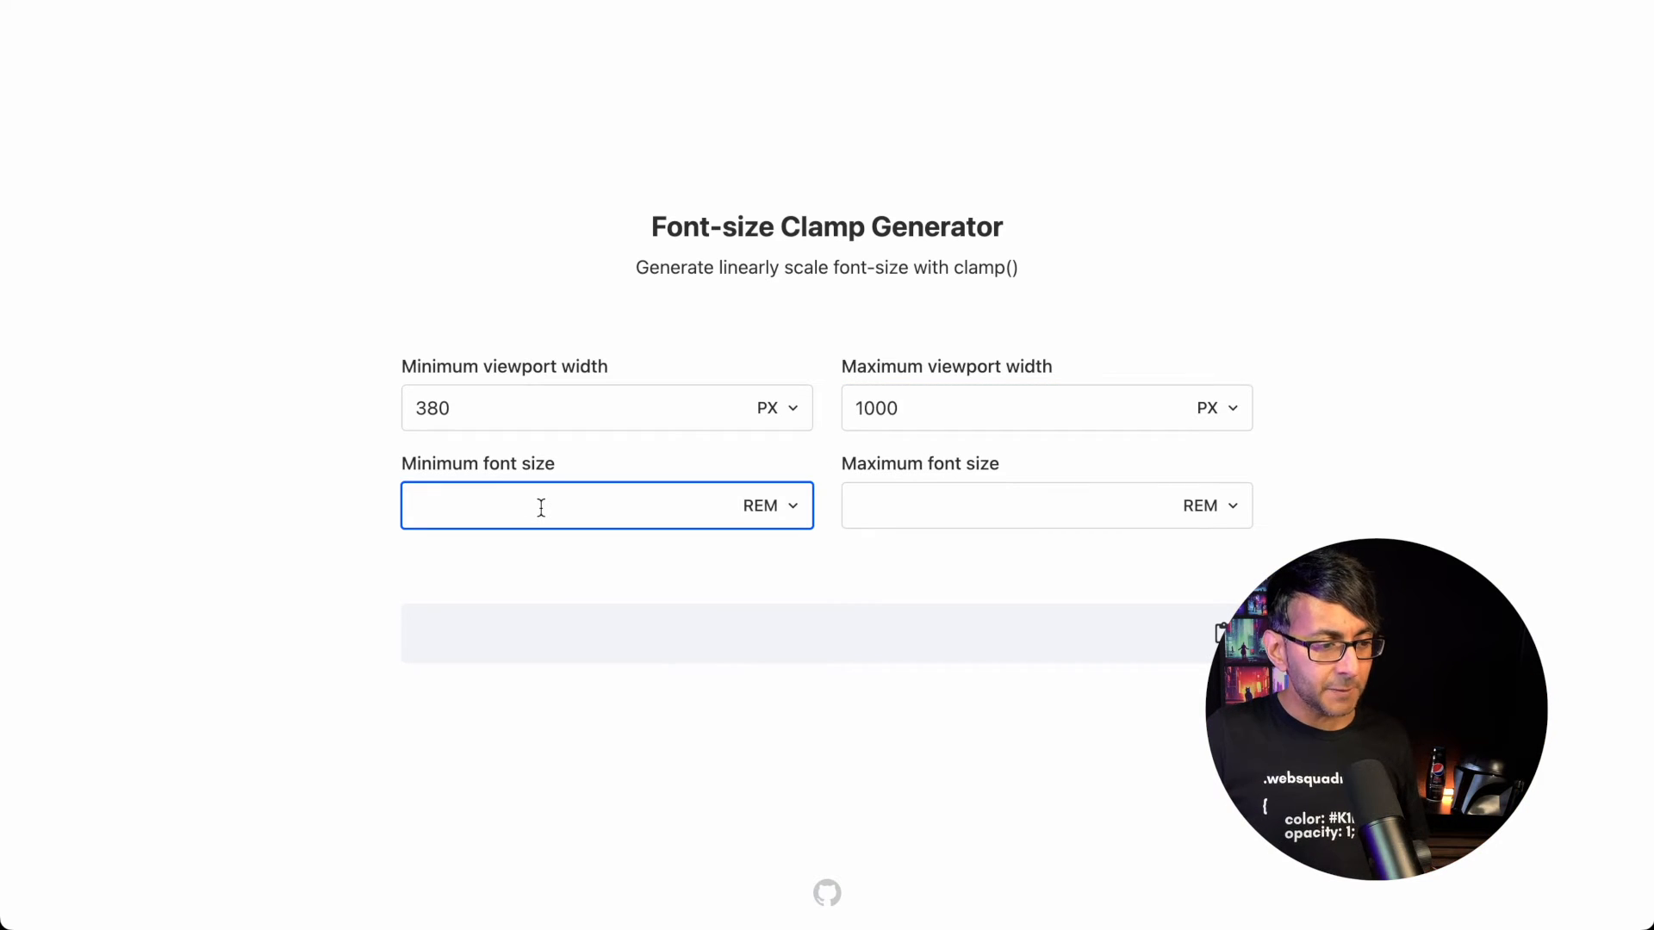
{"action": "type", "text": "1"}
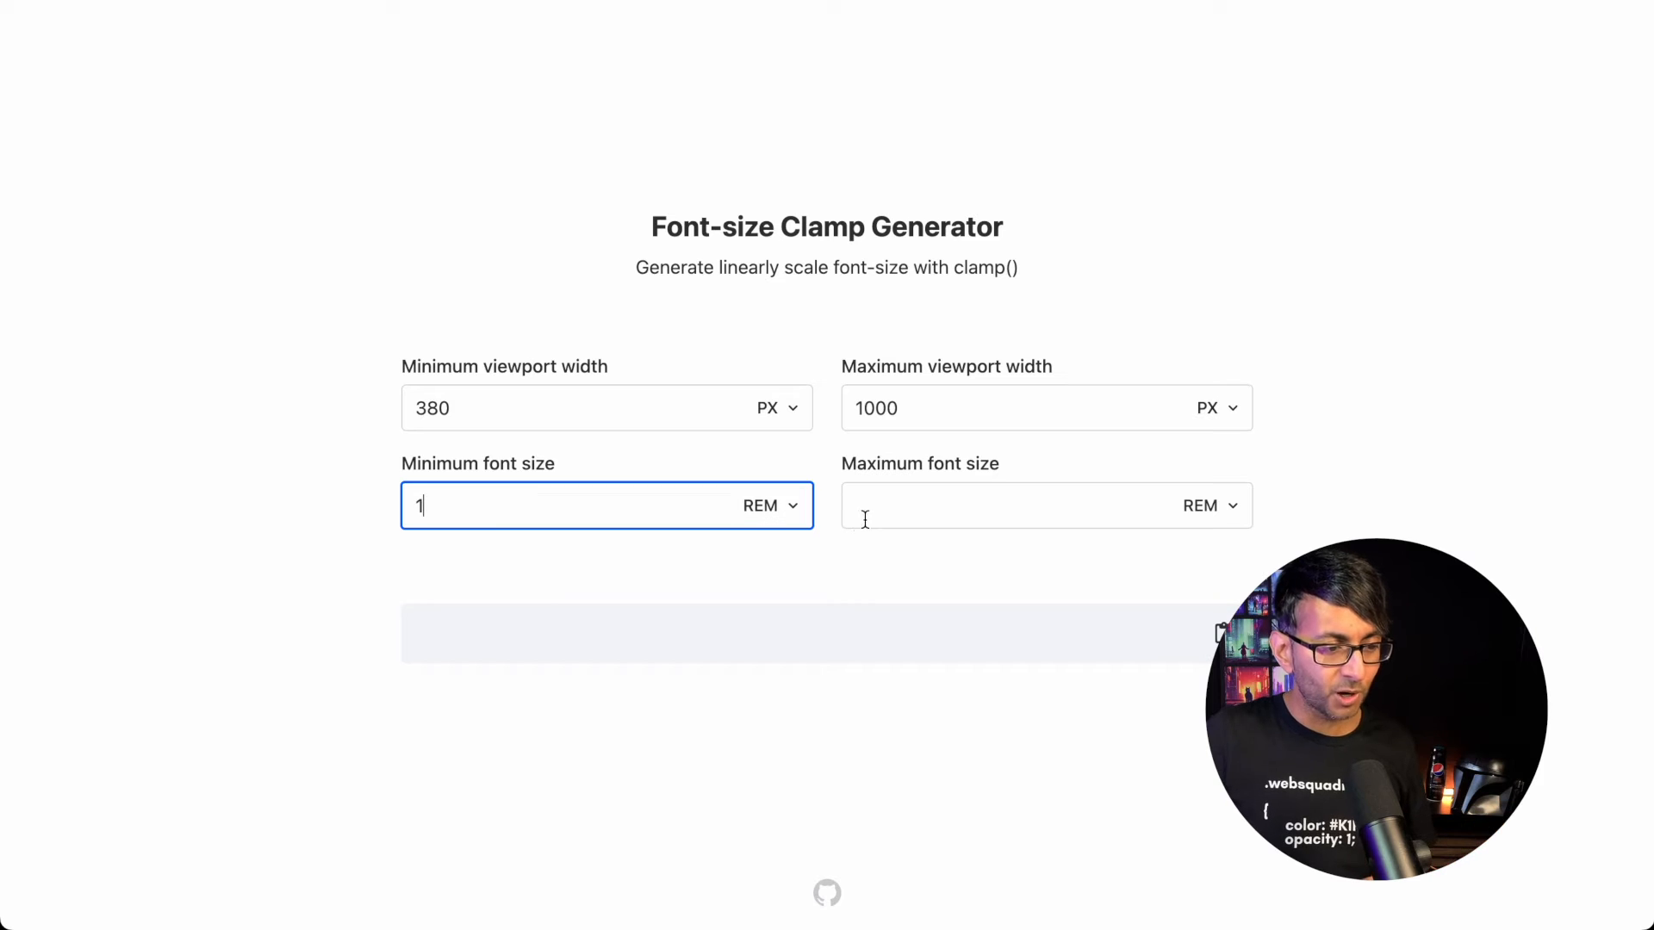
{"action": "type", "text": "3"}
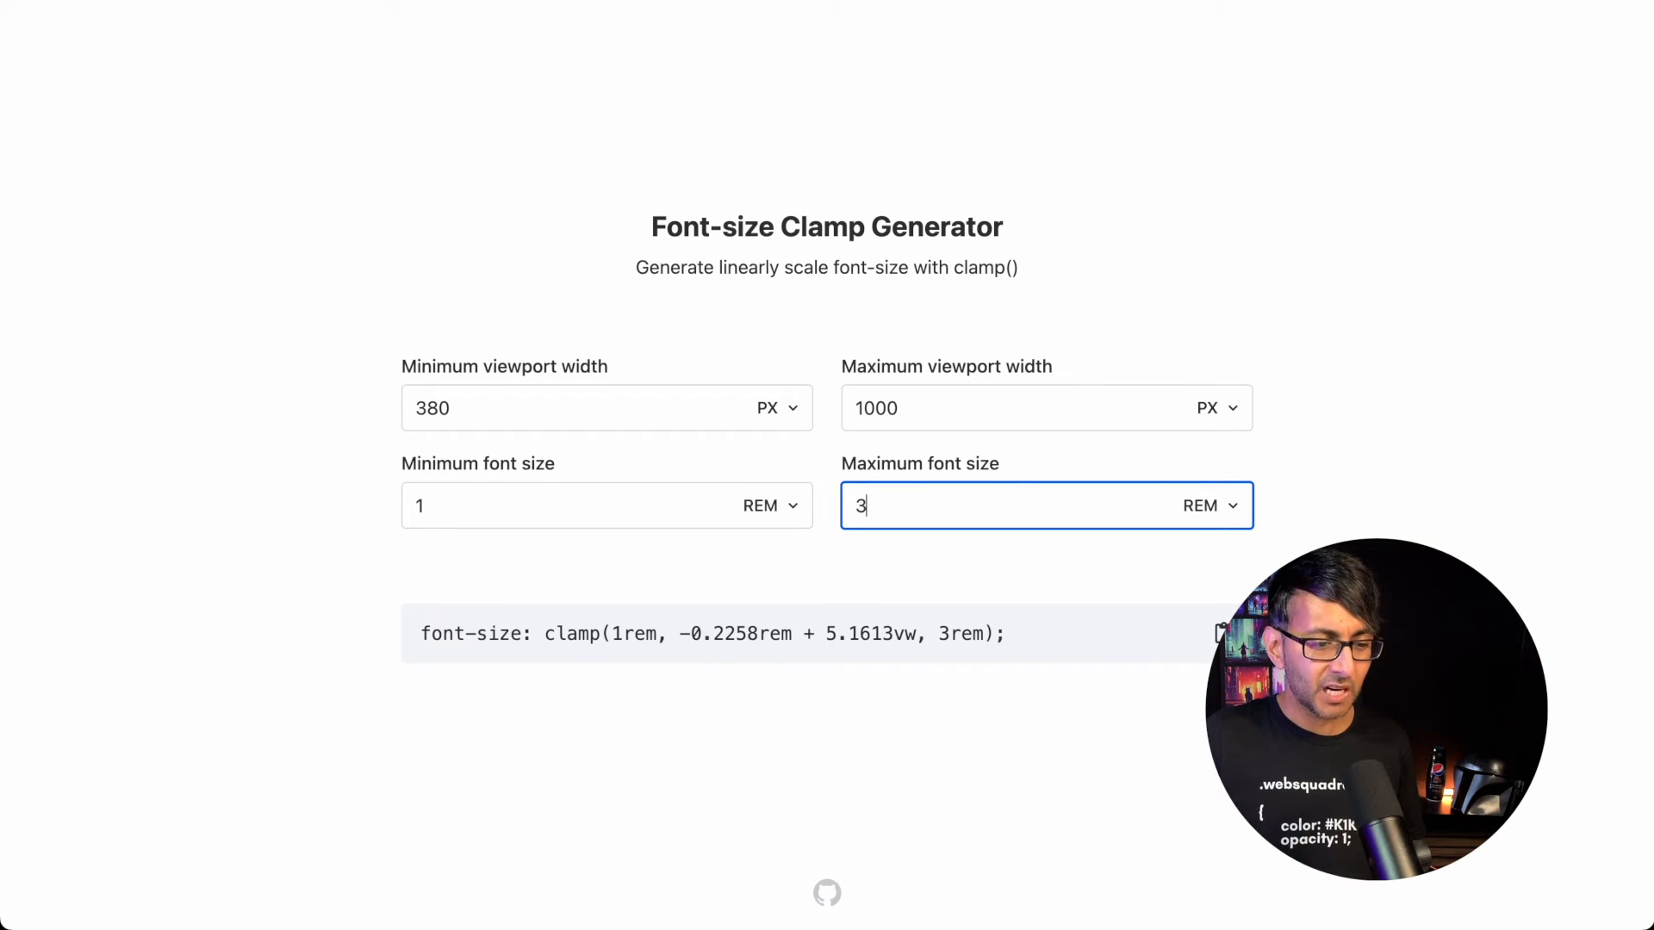
{"action": "left_click", "coordinate": [1221, 632]}
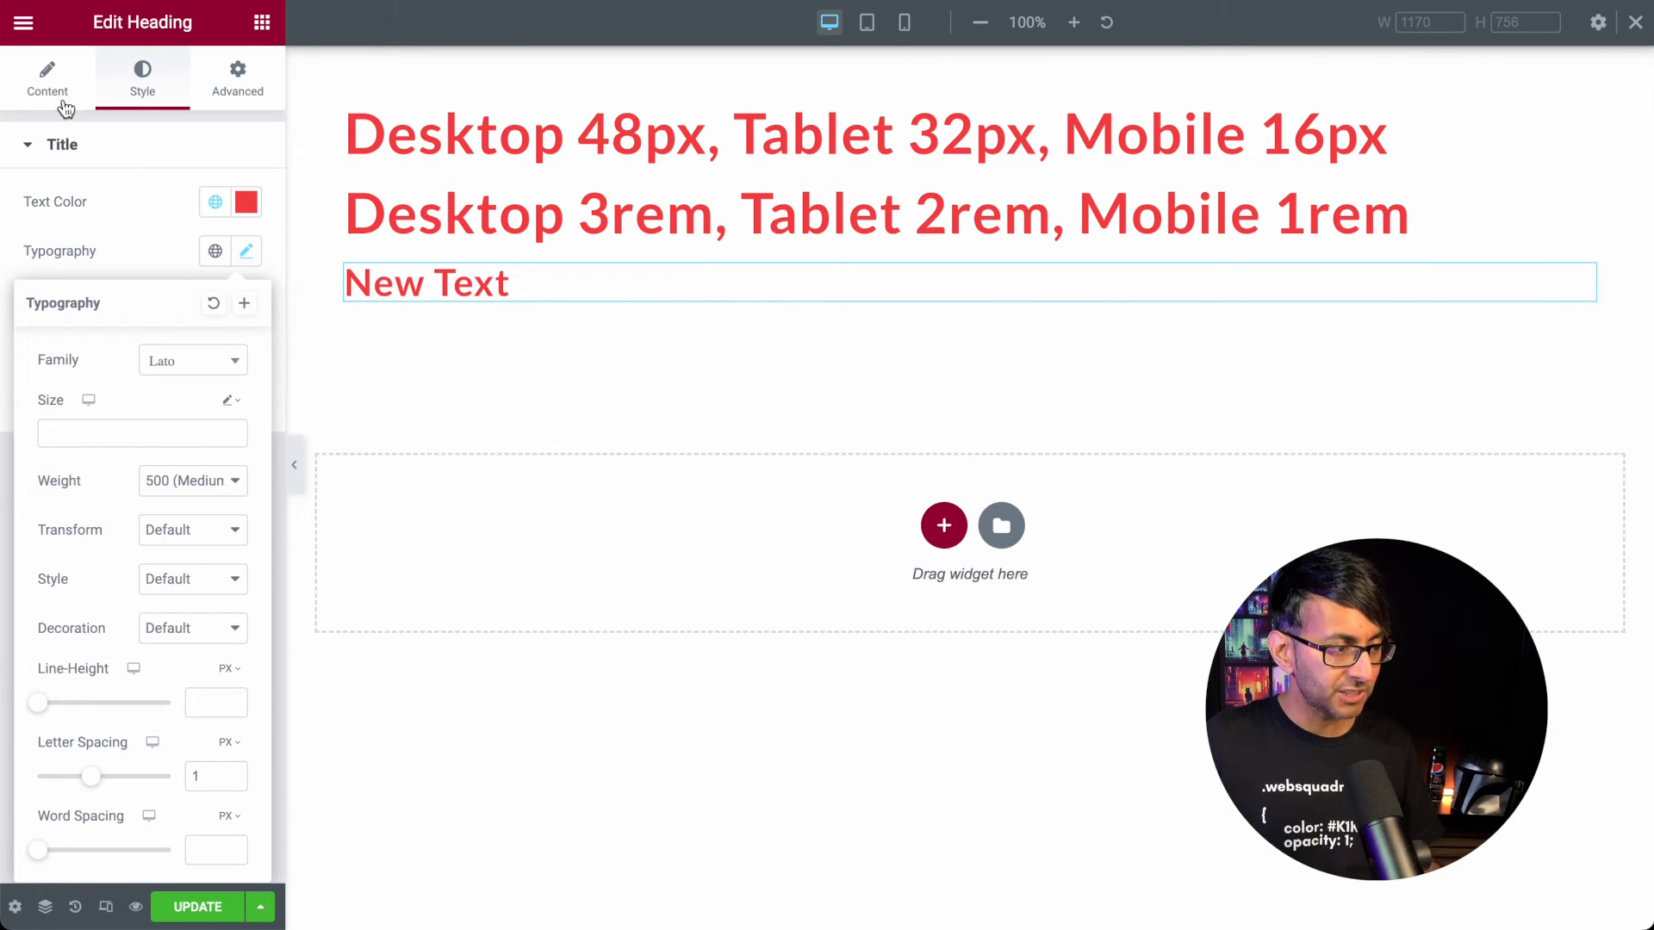
Paste the rule into the heading title and trim it to clamp(1rem, -0.2258rem + 5.1613vw, 3rem).
{"action": "left_click", "coordinate": [48, 78]}
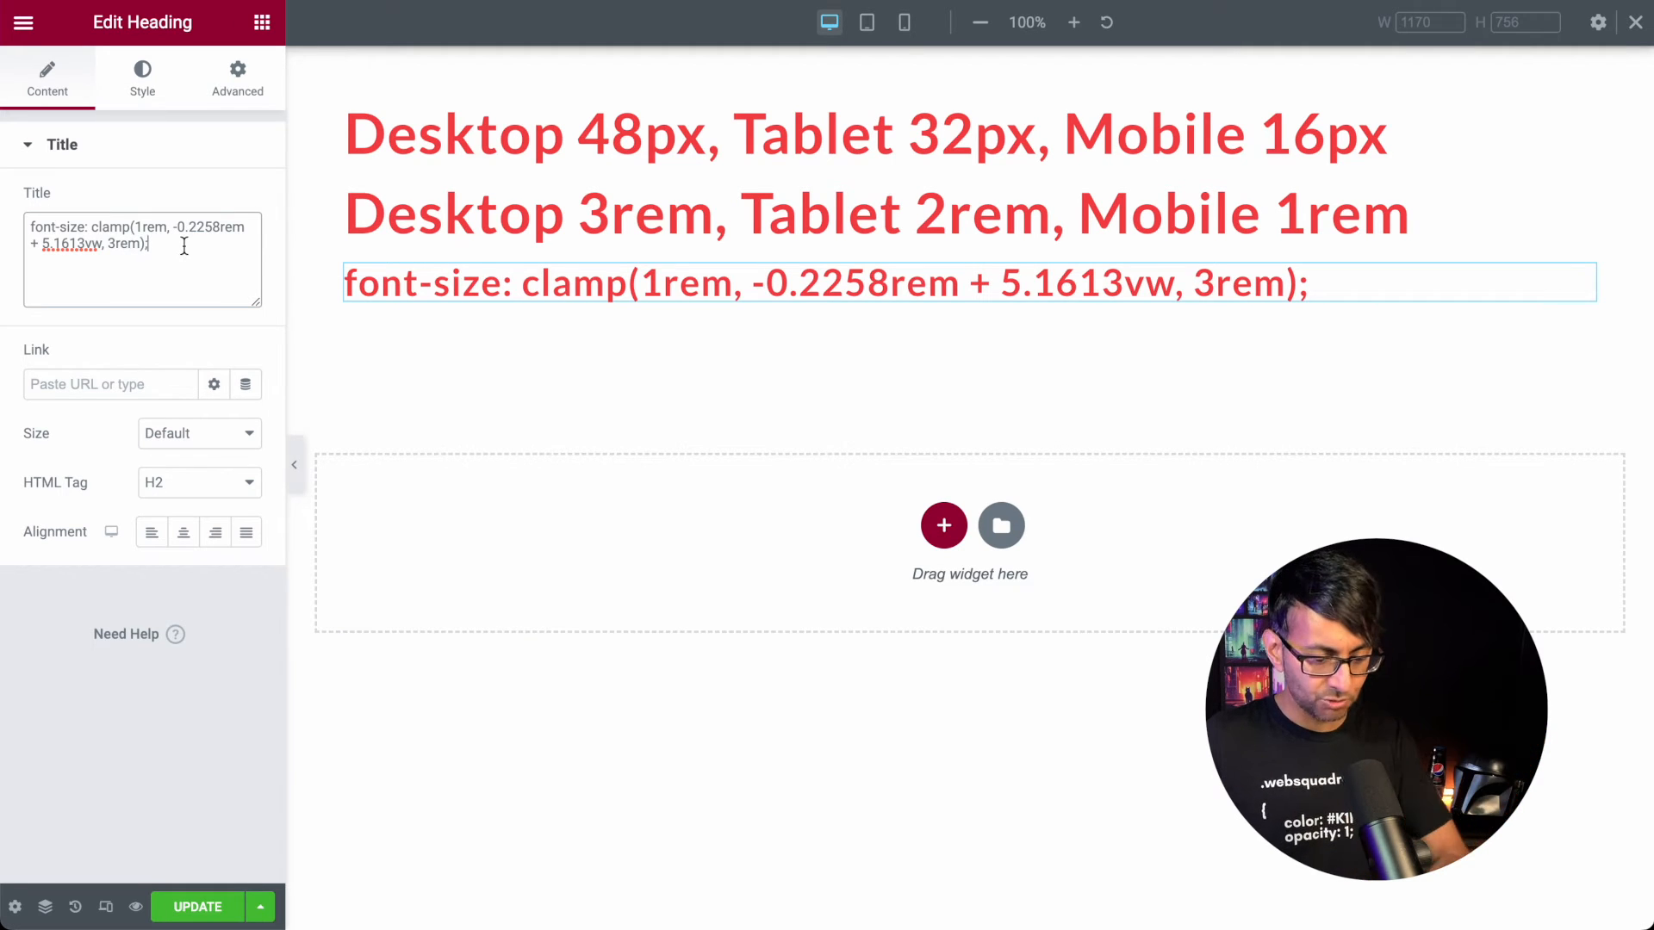
{"action": "key", "text": "Backspace"}
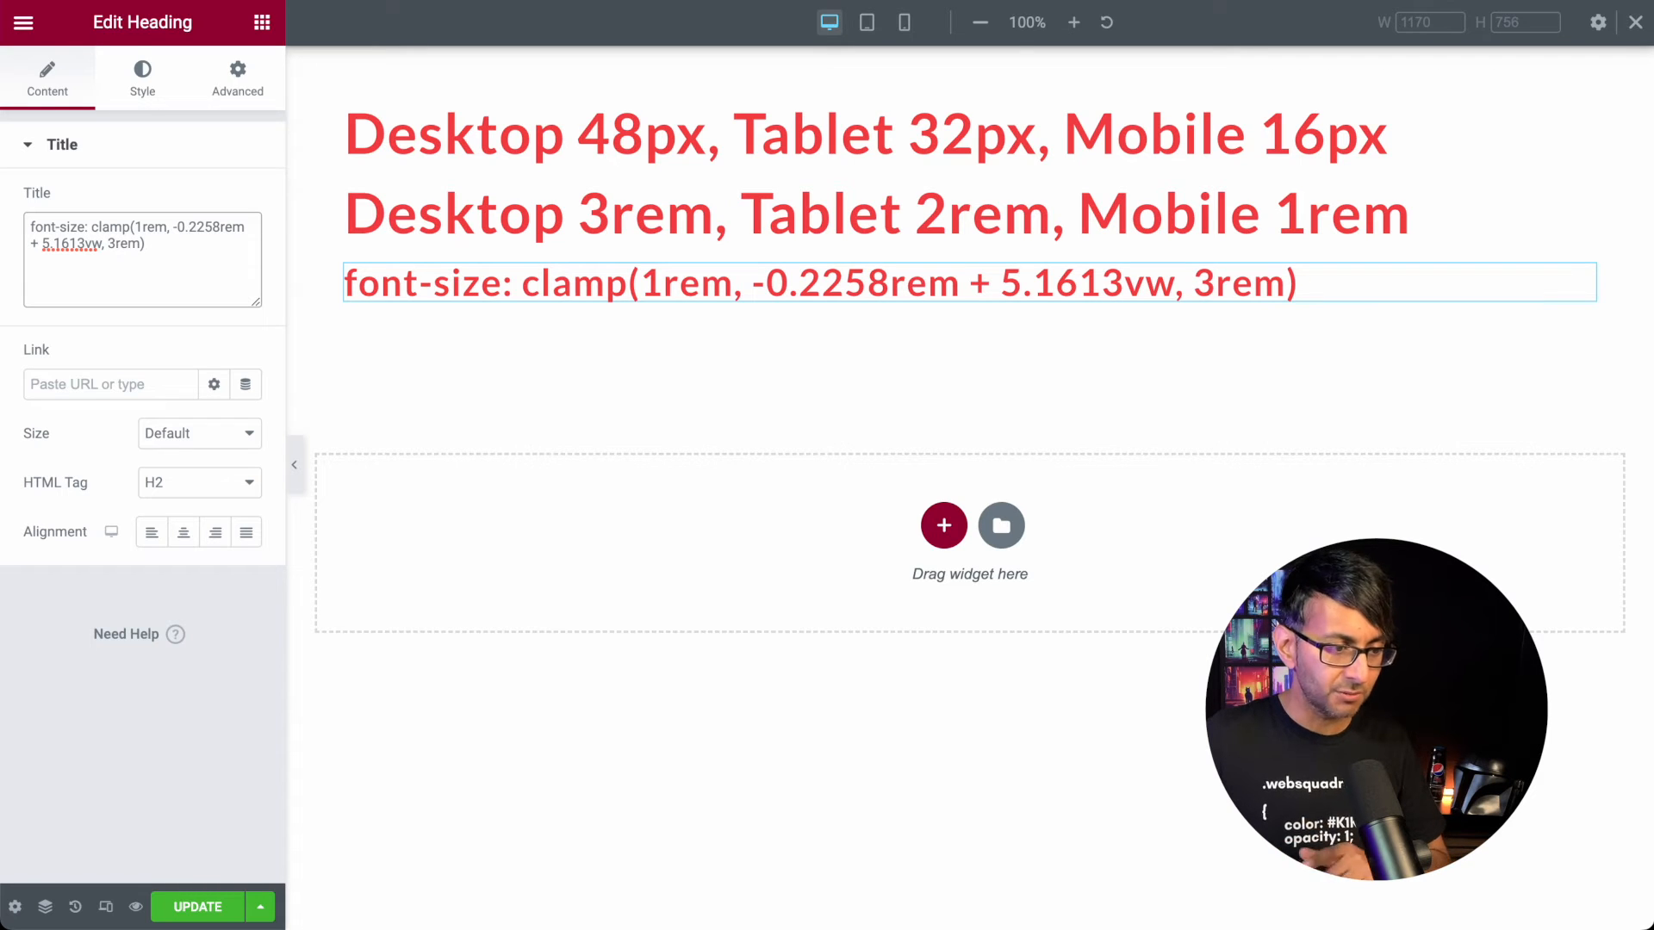
{"action": "double_click", "coordinate": [55, 226]}
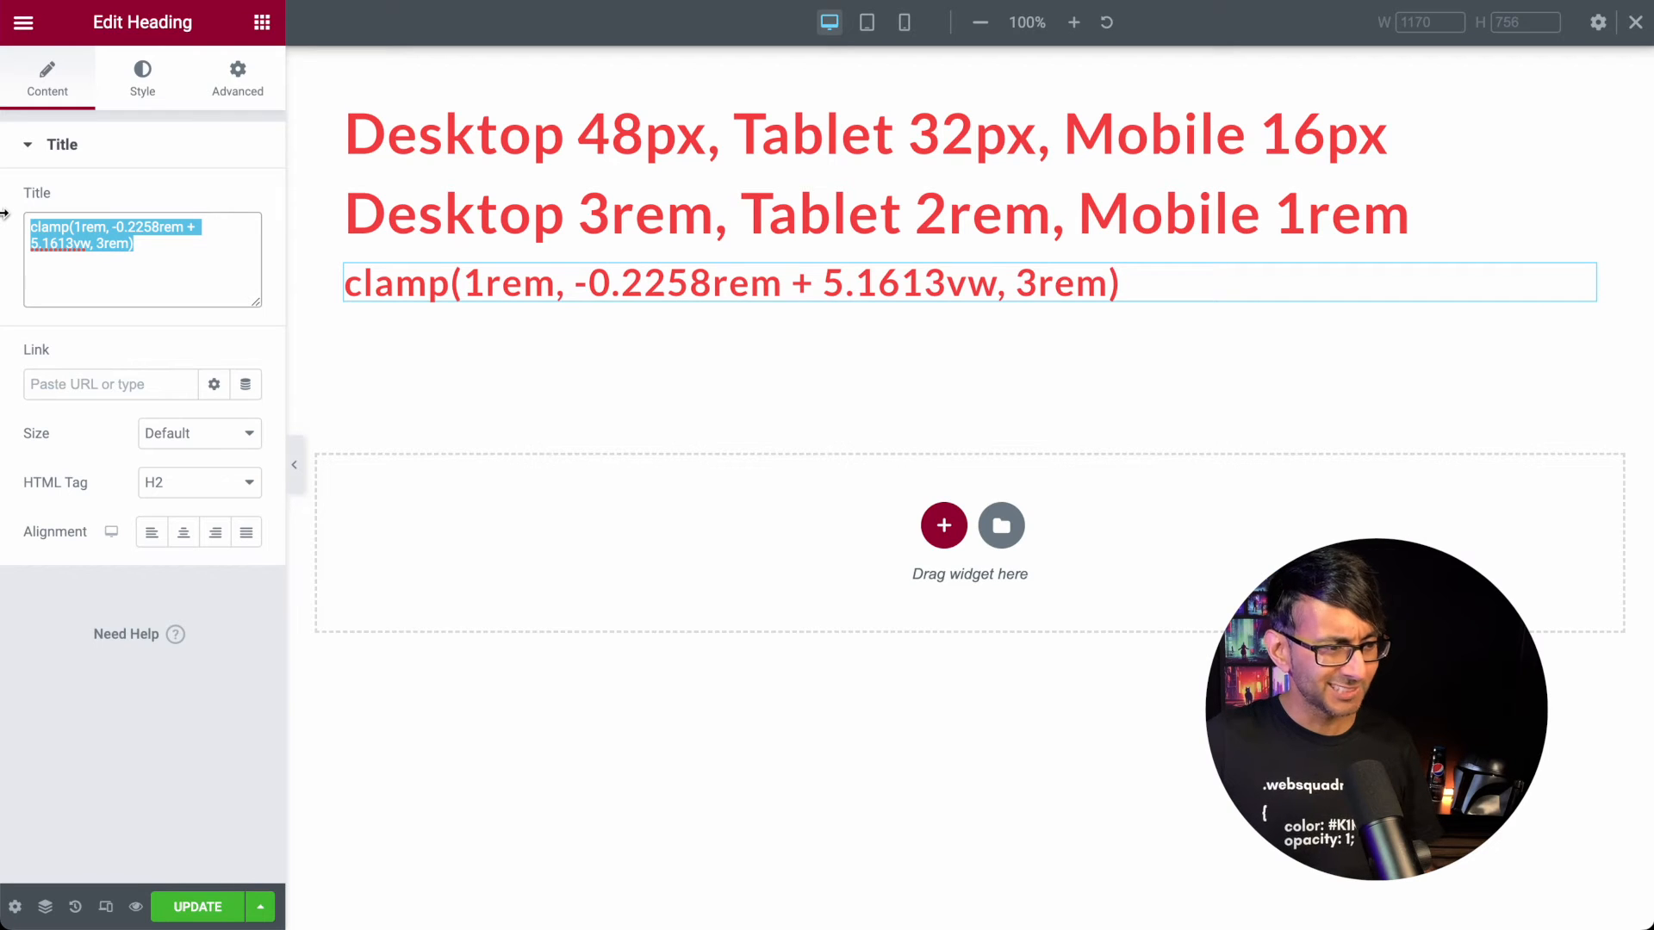
{"action": "left_click", "coordinate": [141, 76]}
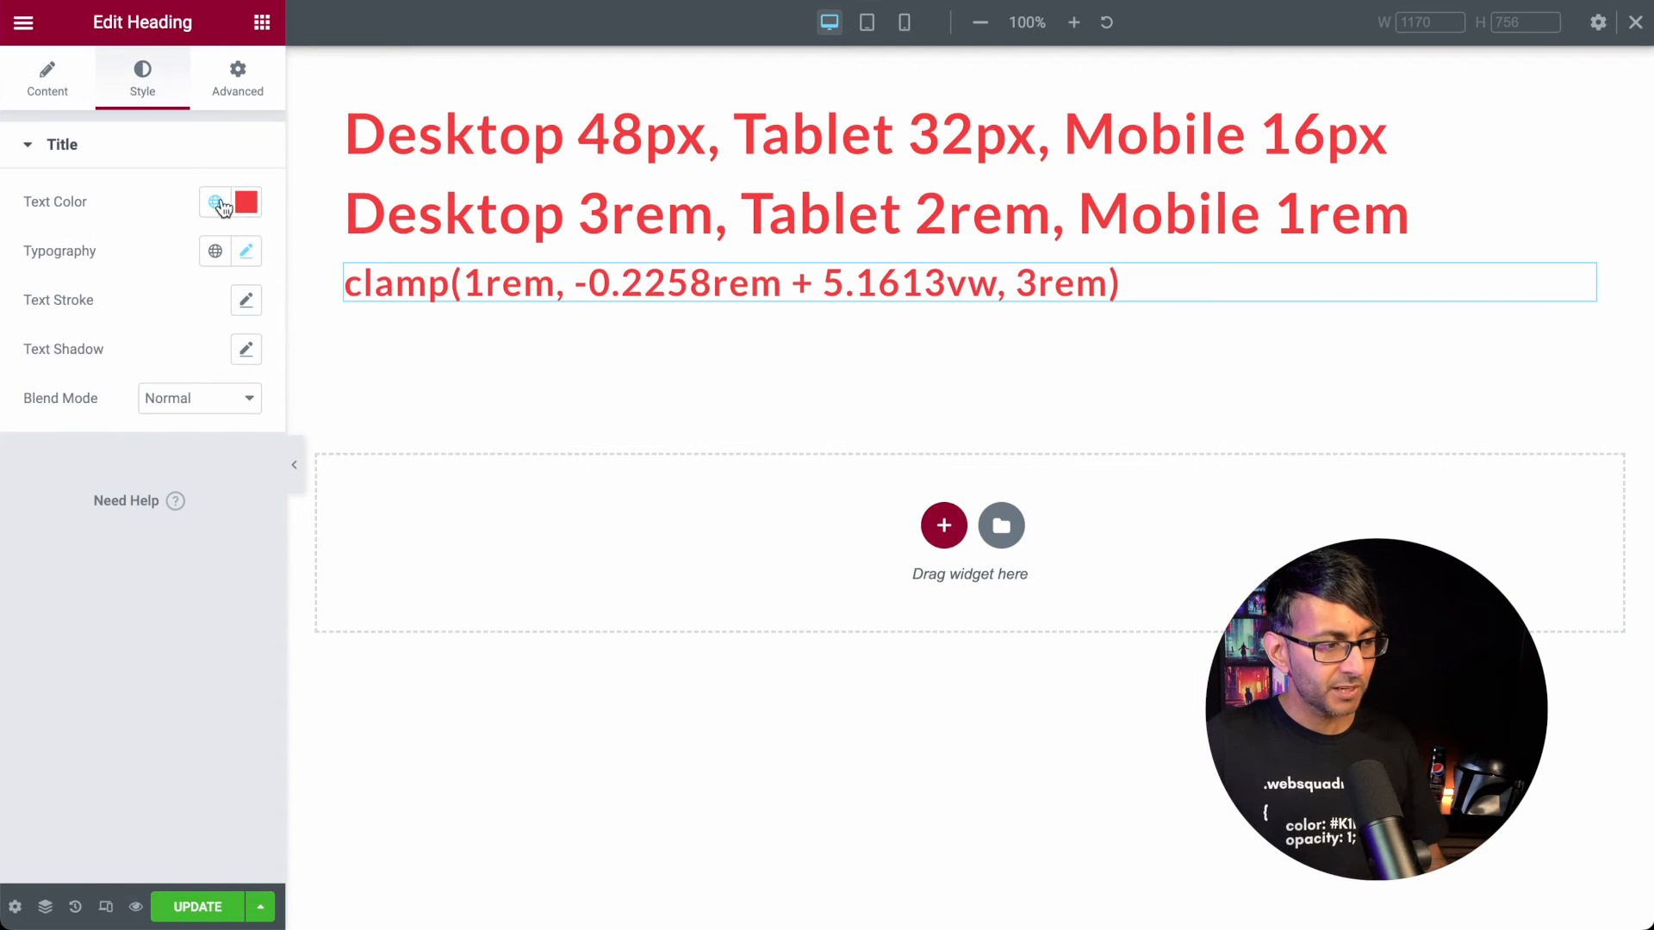
Set the heading's custom font size to the clamp expression and update the page.
{"action": "left_click", "coordinate": [247, 251]}
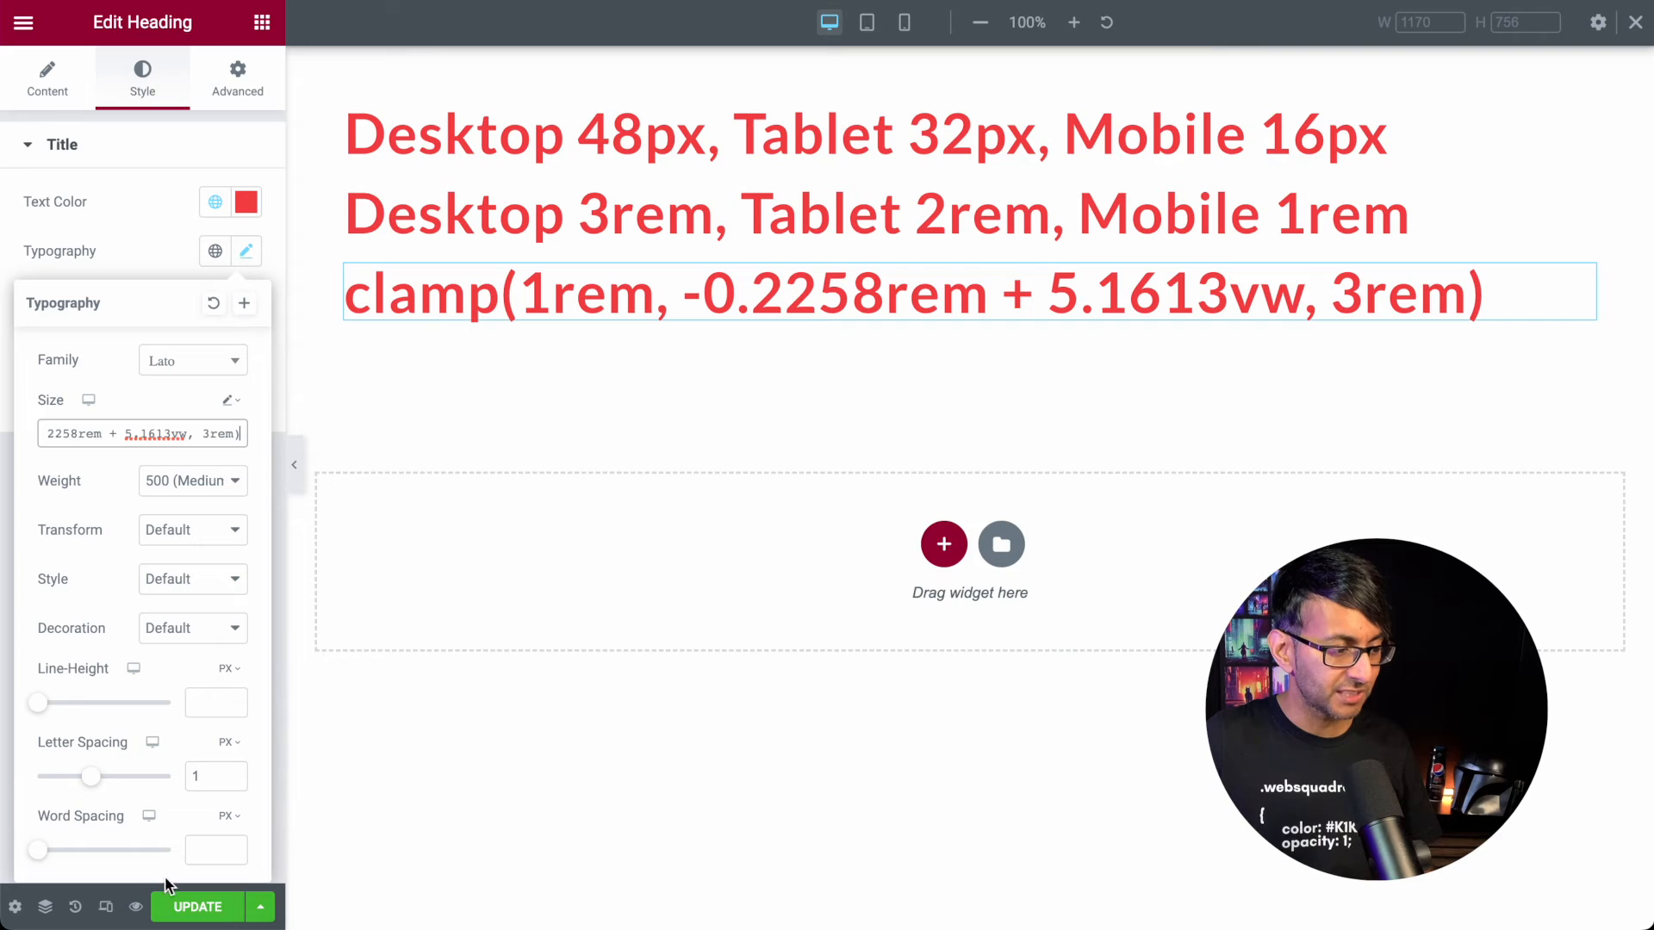
{"action": "left_click", "coordinate": [197, 906]}
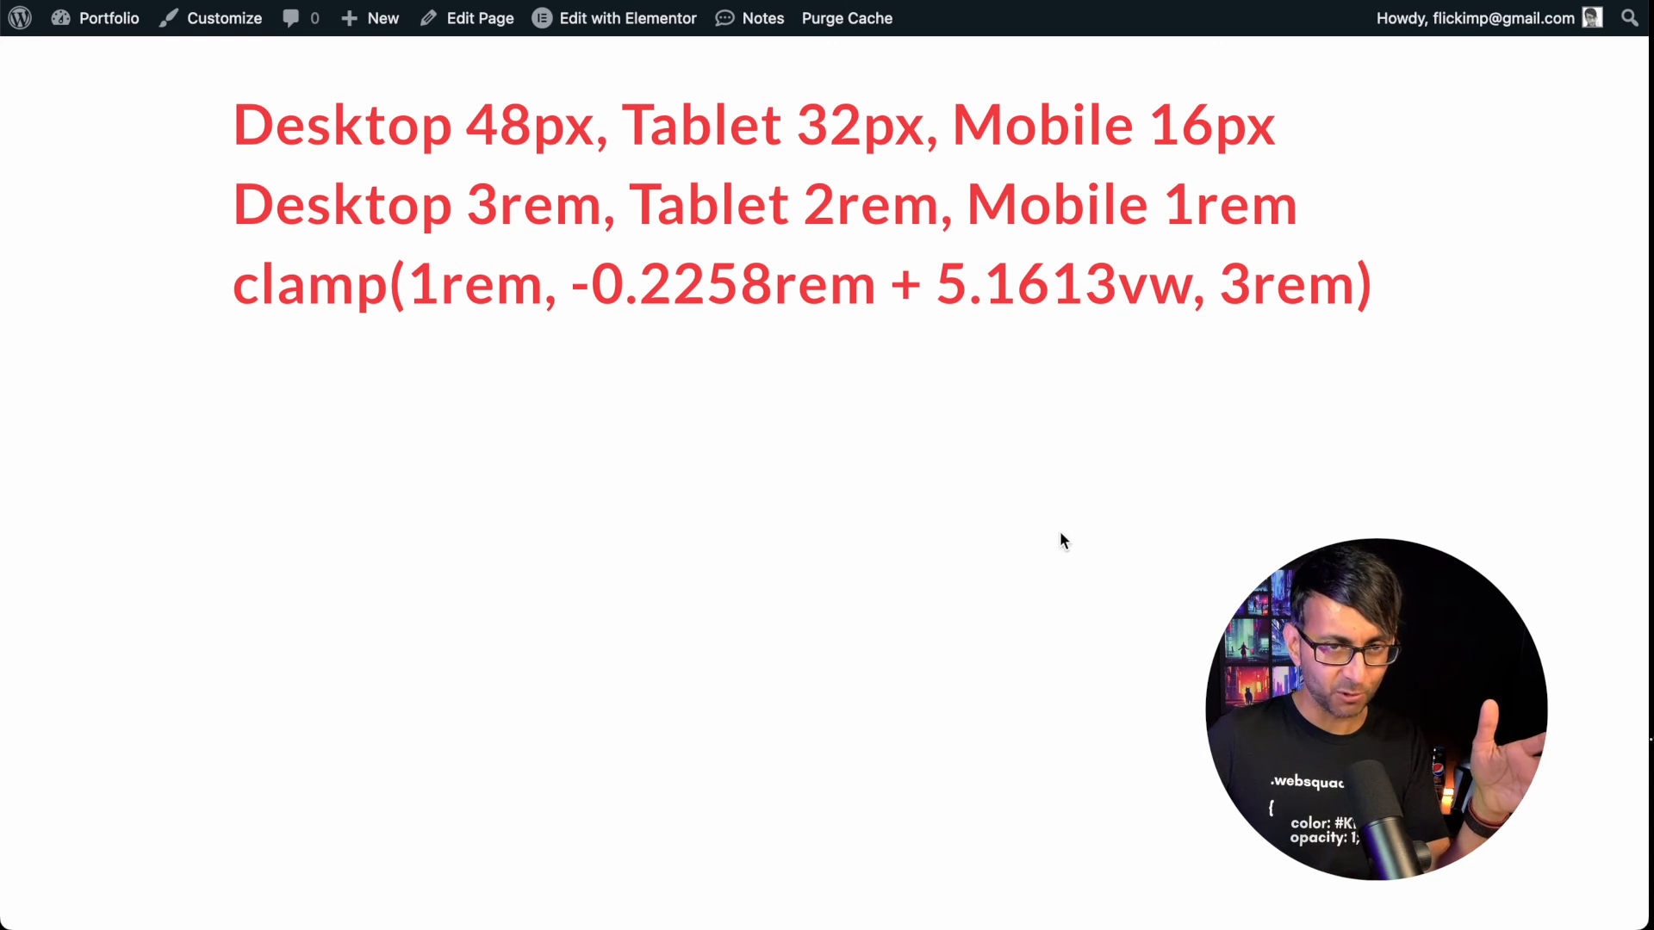
{"action": "mouse_move", "coordinate": [1186, 357]}
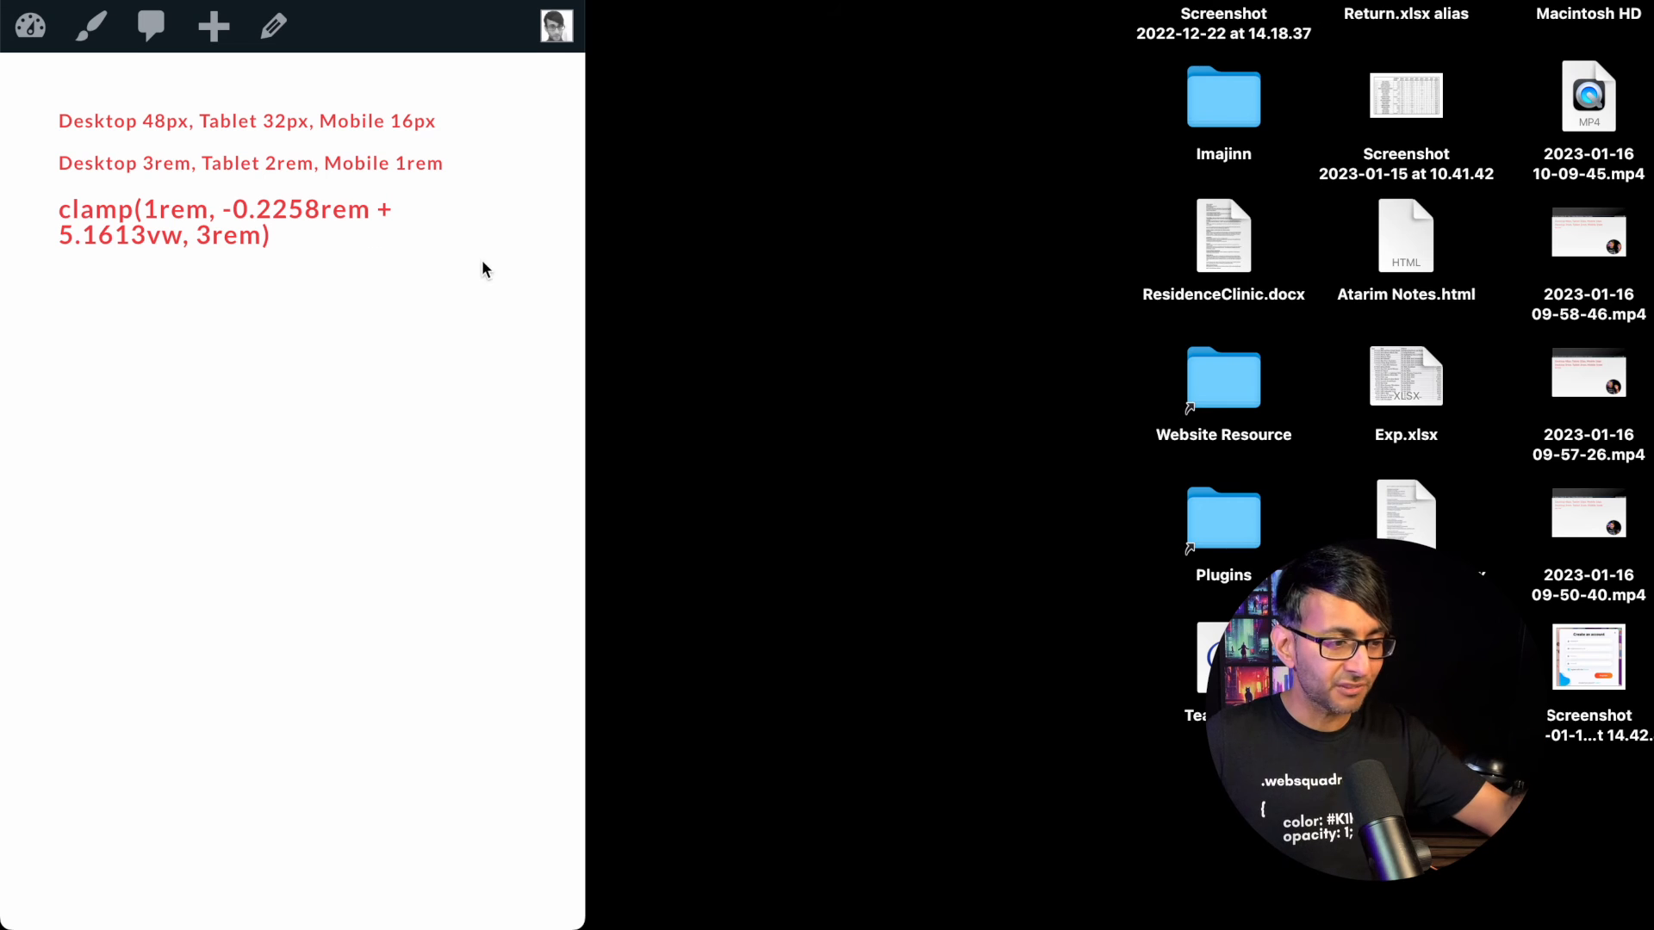
{"action": "mouse_move", "coordinate": [567, 309]}
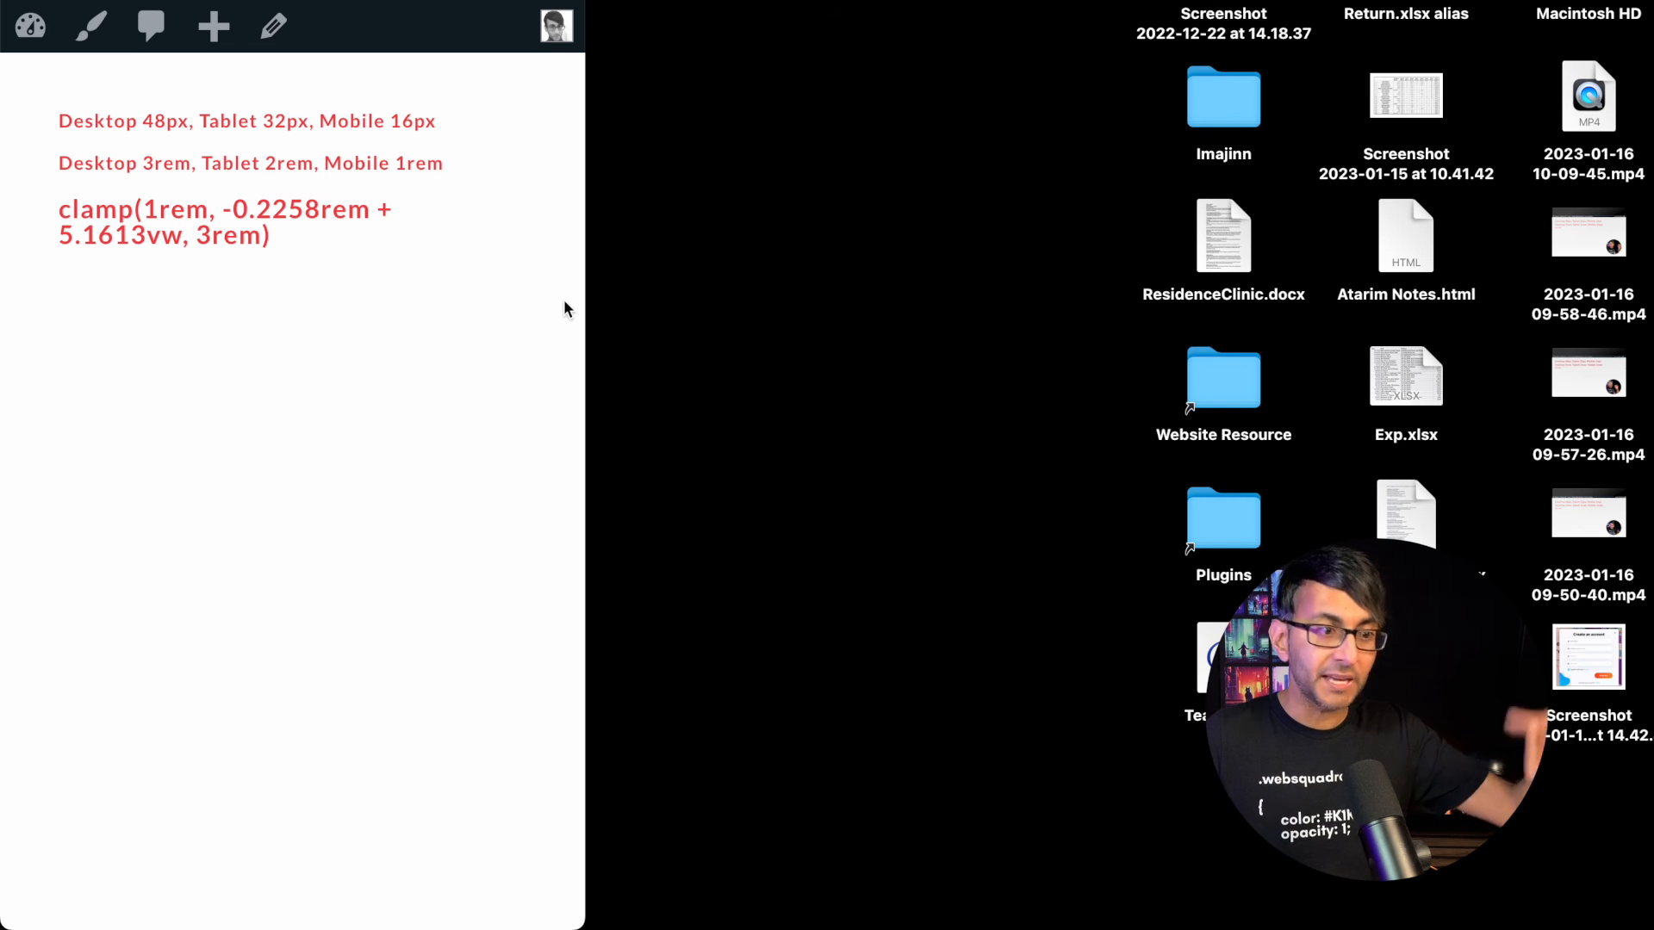